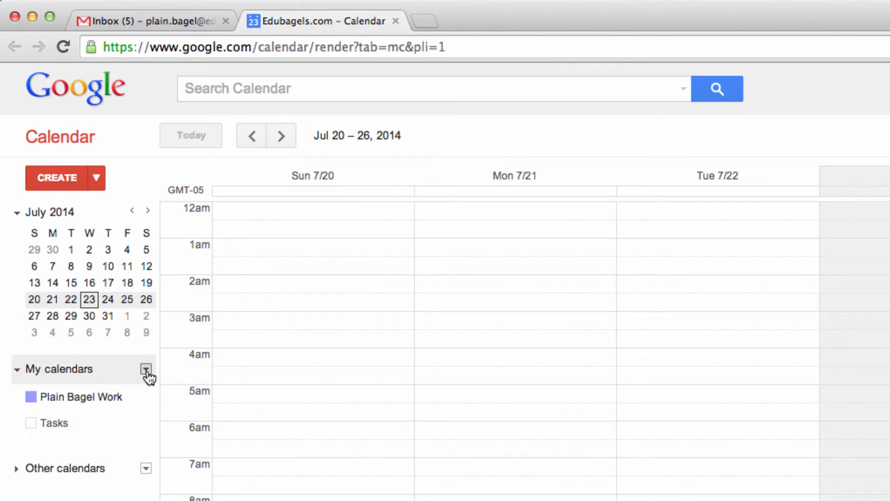
# Choose Create new calendar from the My calendars dropdown menu.
pyautogui.click(146, 369)
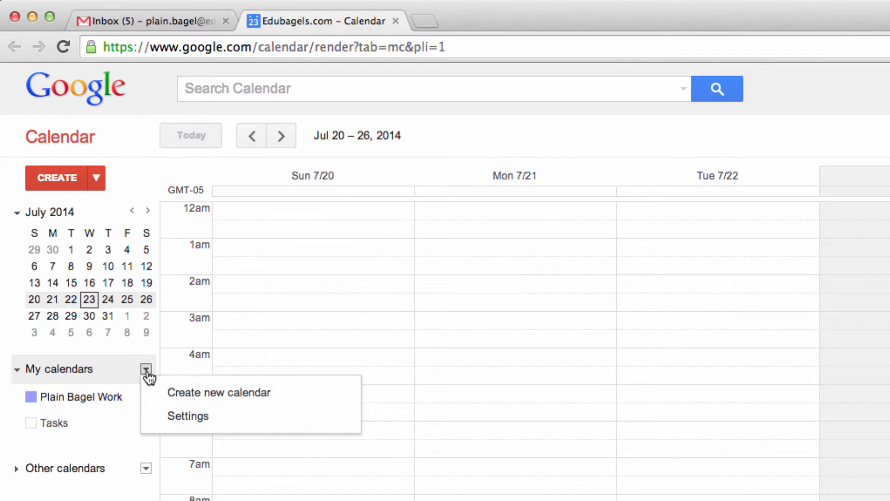
pyautogui.moveTo(218, 392)
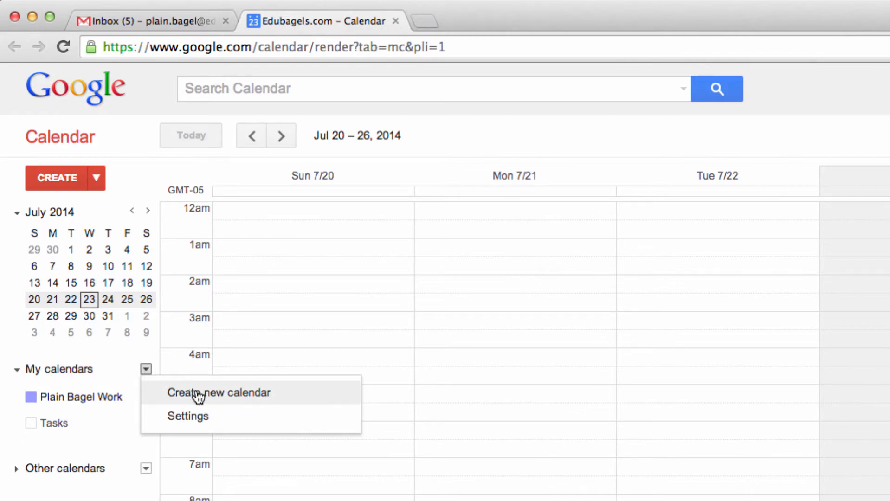
pyautogui.click(219, 392)
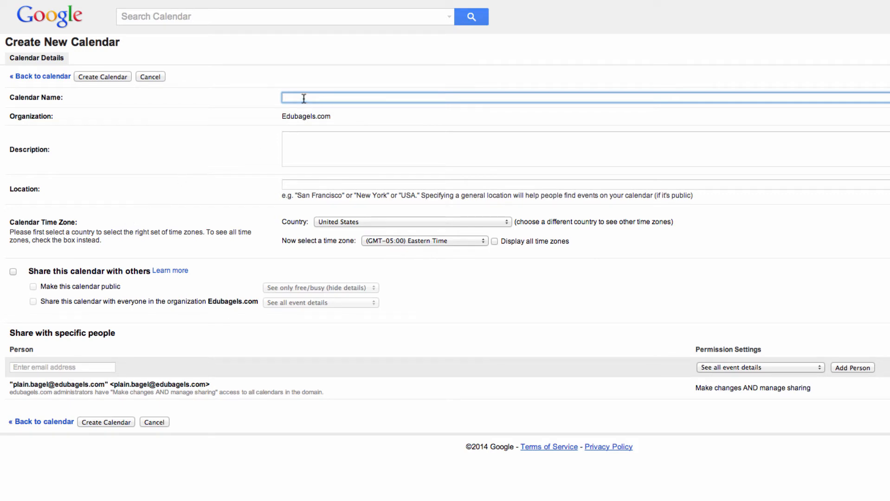
# Name the calendar 'Plain Bagel Personal' and submit the Create Calendar form.
pyautogui.write('Plain Bagel Perso')
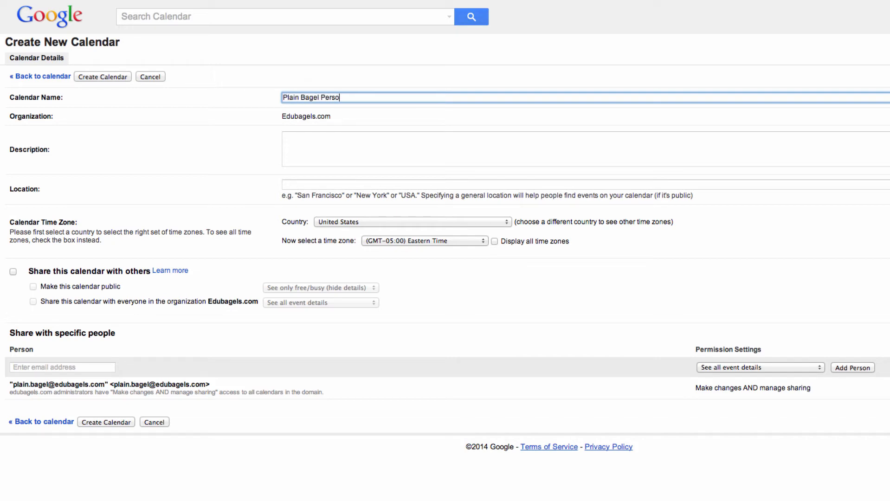
pyautogui.write('nal')
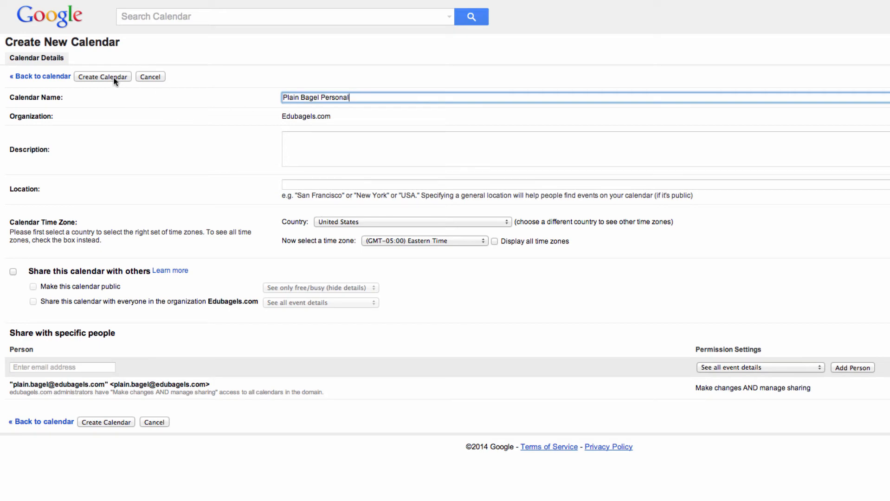
pyautogui.click(102, 77)
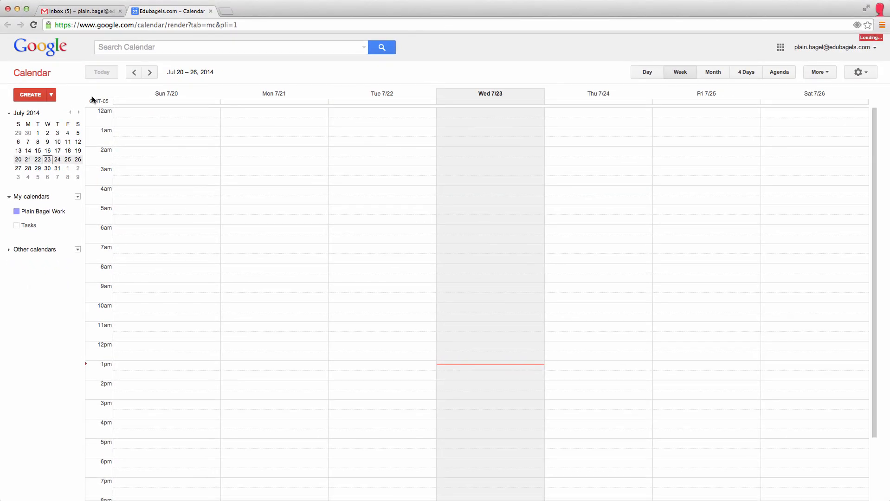